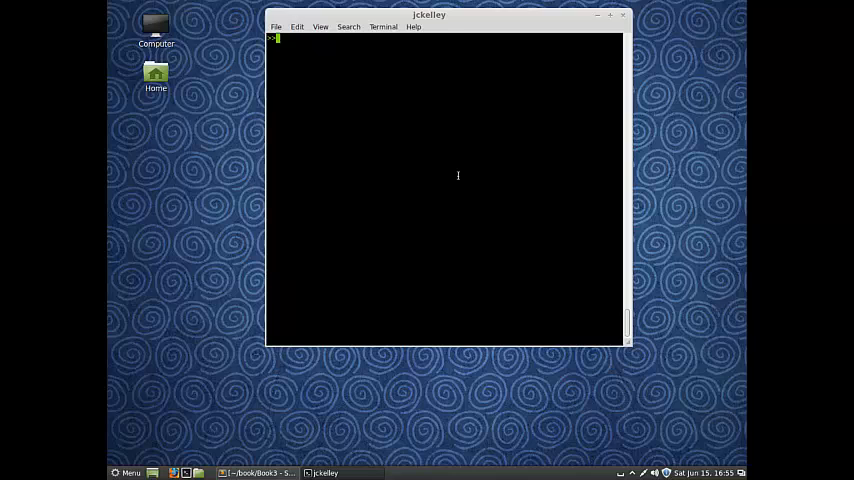
# Run git log to display the history with its single Initial commit entry.
pyautogui.write('git l')
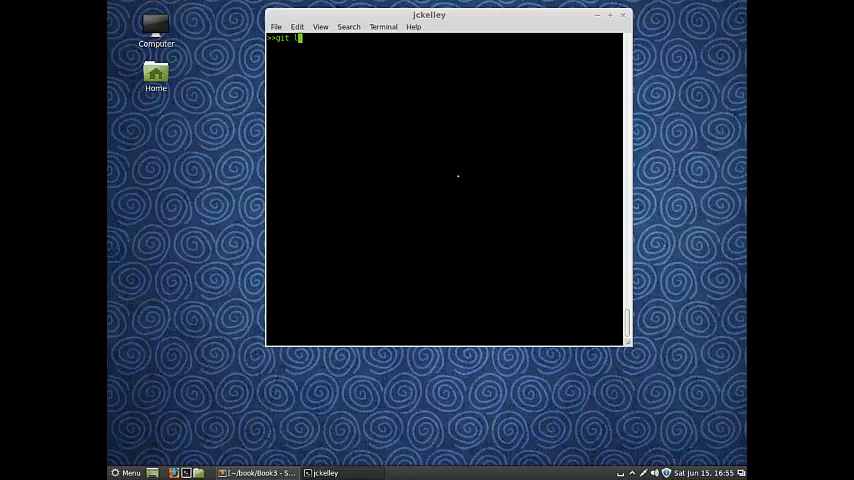
pyautogui.press('Return')
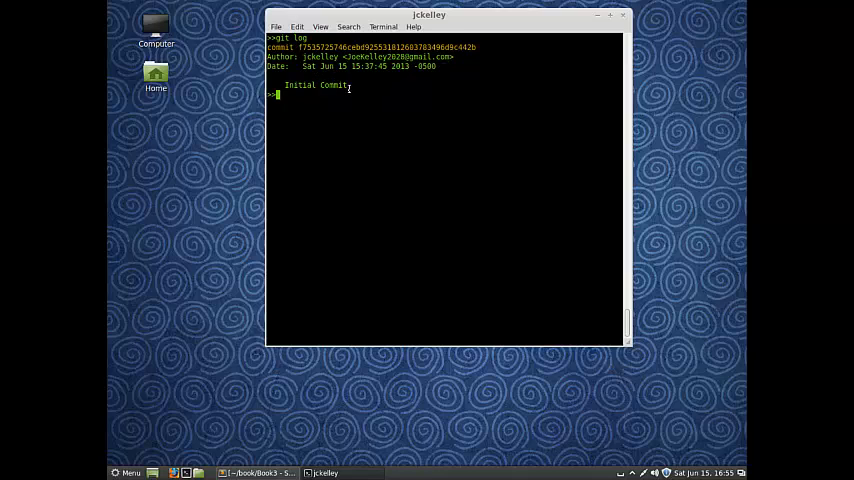
pyautogui.moveTo(340, 110)
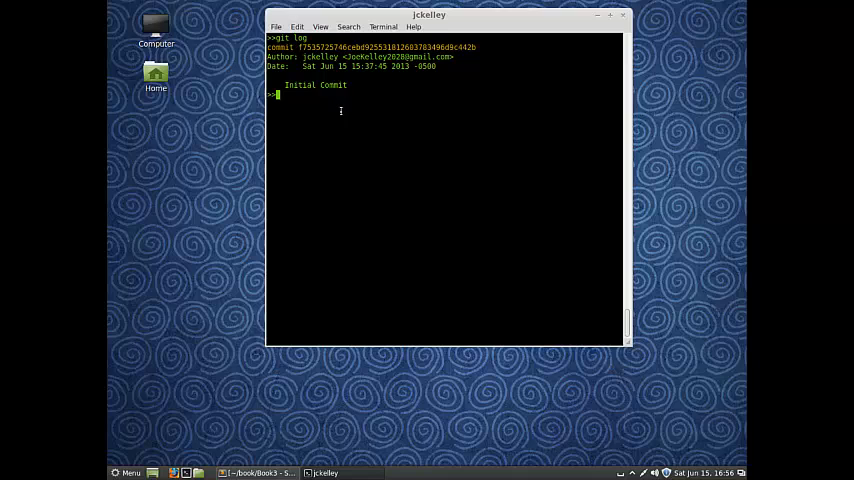
# Print .git/refs/heads/master to reveal the hash matching the Initial commit.
pyautogui.write('cat')
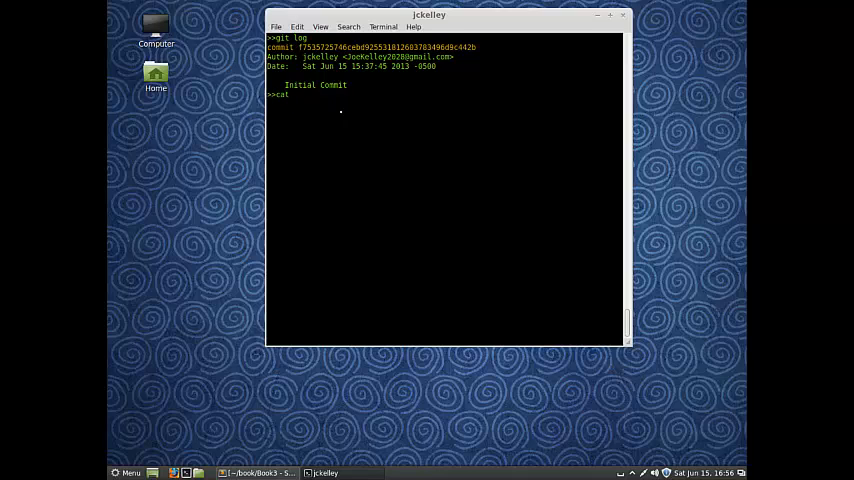
pyautogui.write('refs')
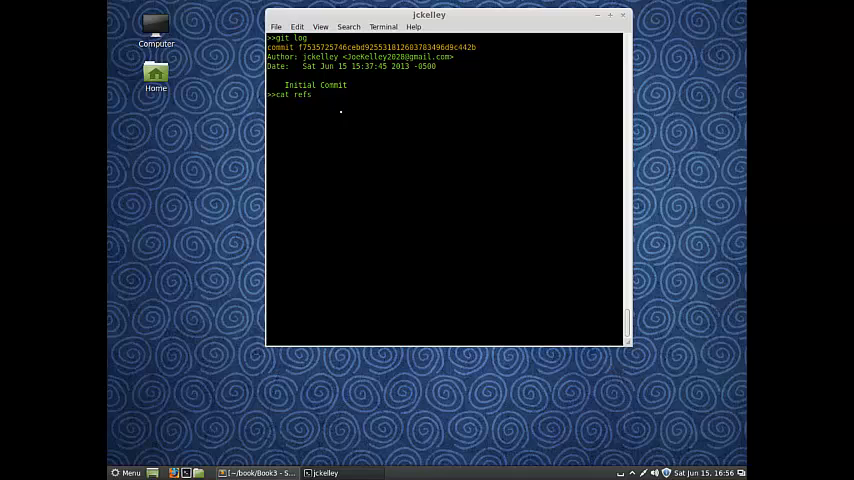
pyautogui.press('Return')
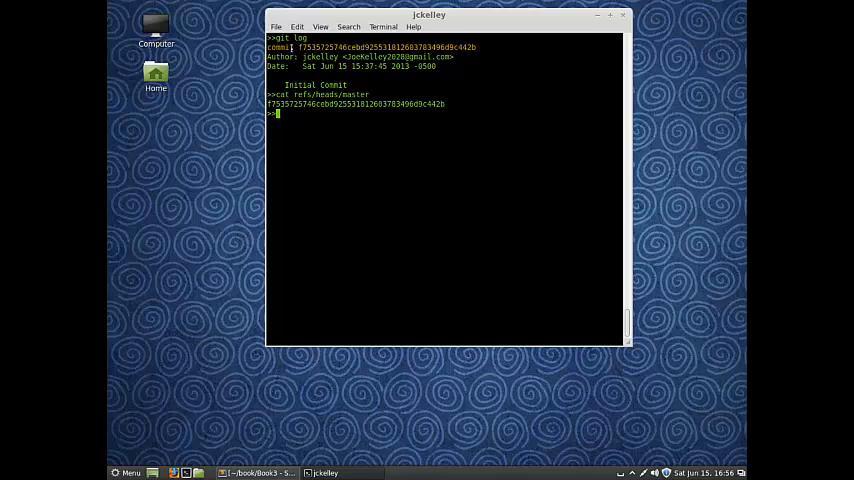
pyautogui.moveTo(342, 174)
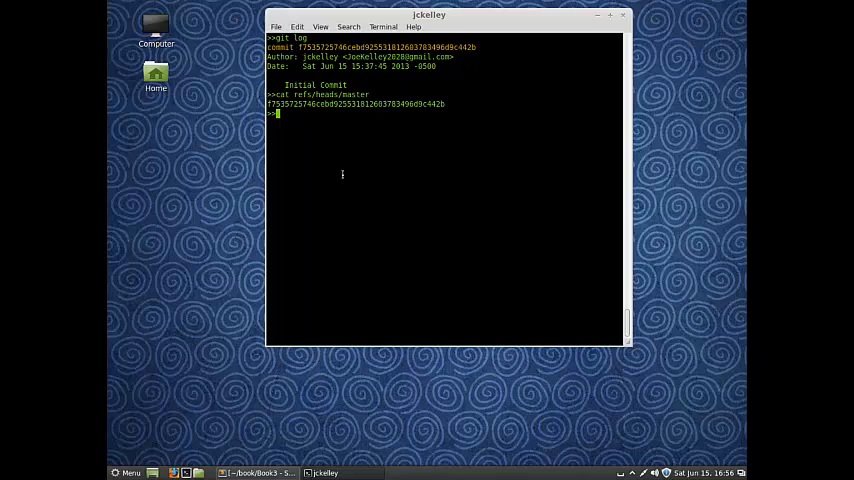
# List the .git folder's contents with ls -la and confirm the working directory with pwd.
pyautogui.write('ls')
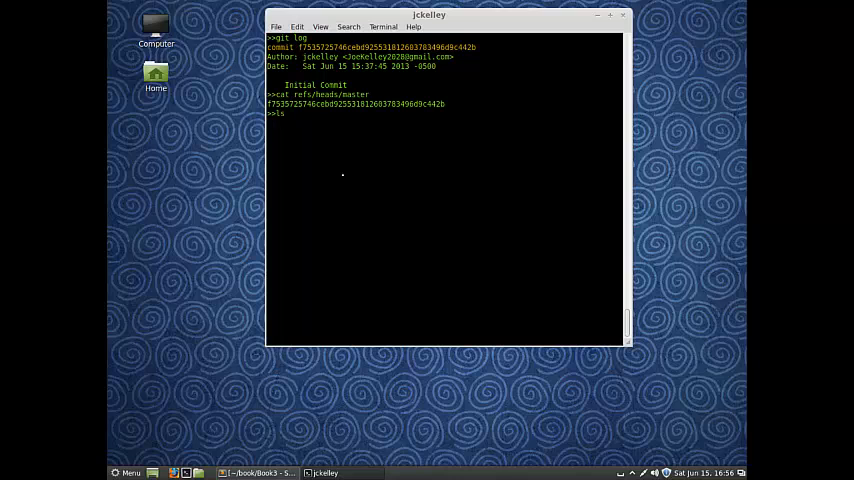
pyautogui.write('ls -la')
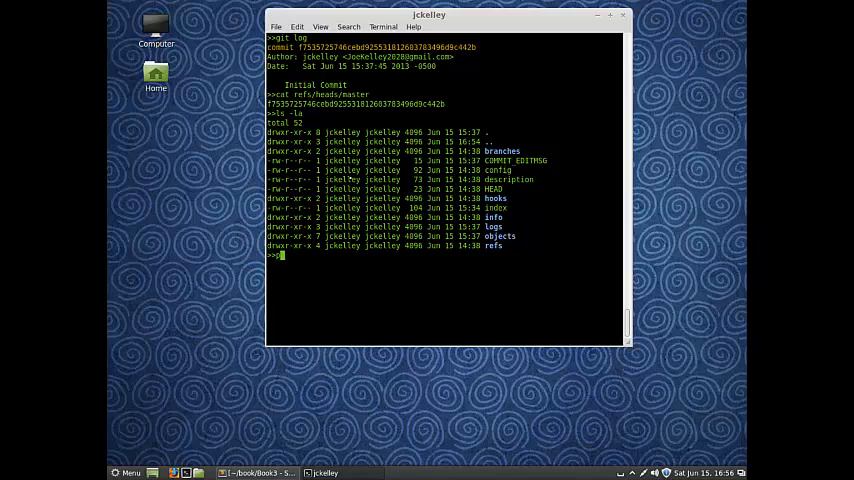
pyautogui.write('pwd')
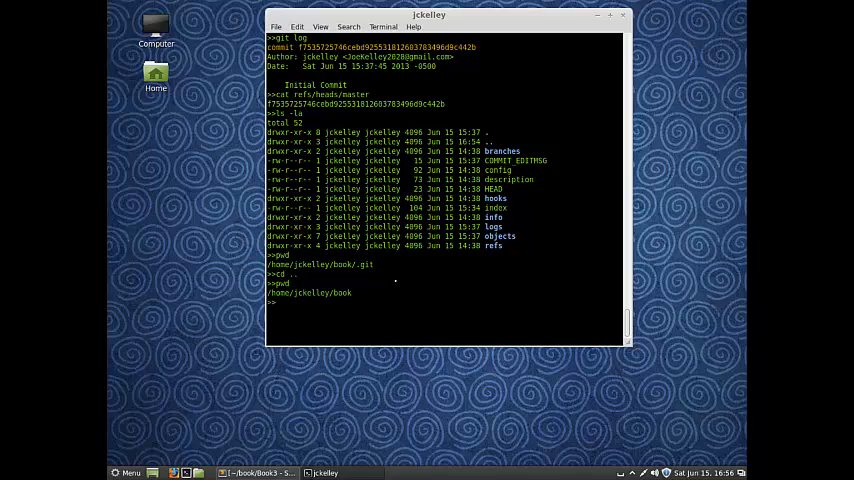
# Enter .git, print refs/heads/master, then move into heads and cat master again.
pyautogui.write('cd .git')
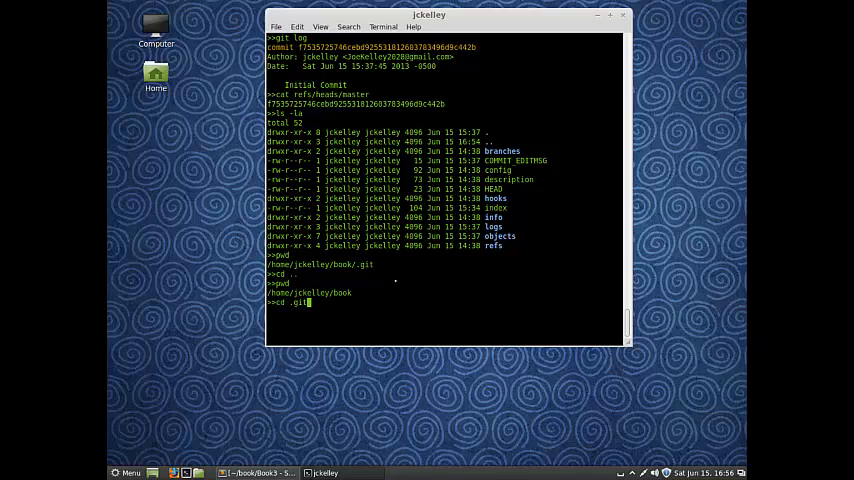
pyautogui.write('cat re')
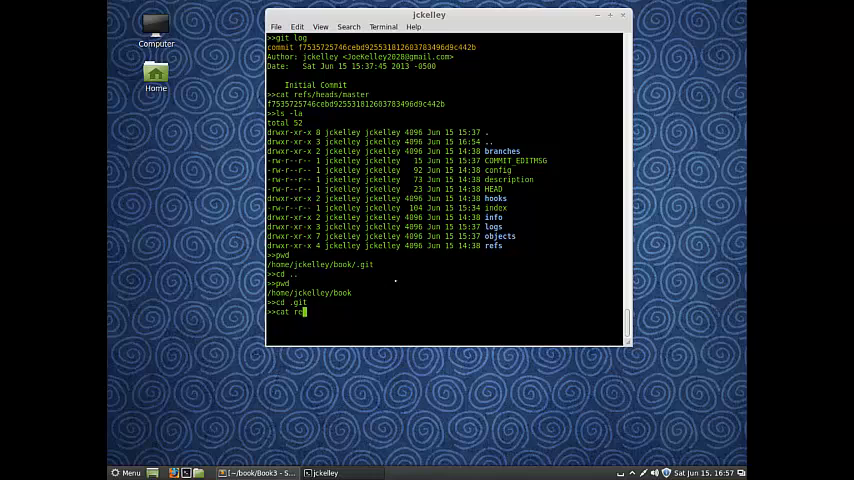
pyautogui.press('Return')
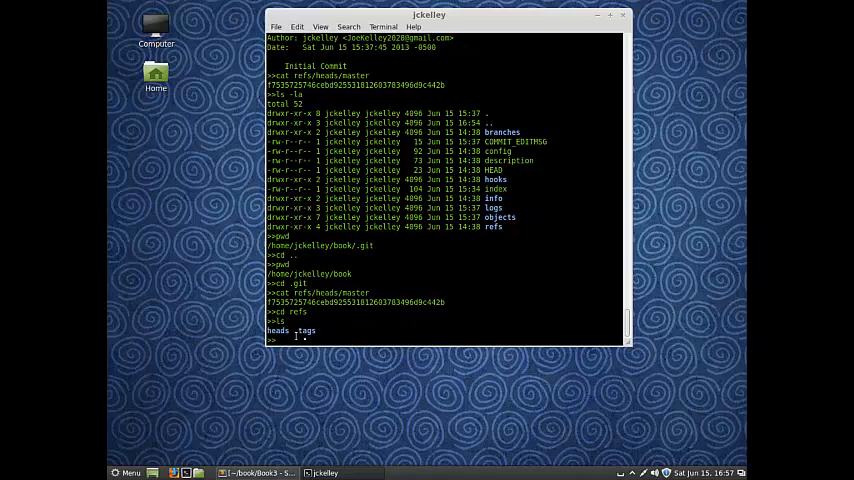
pyautogui.write('cd heads')
pyautogui.write('ls')
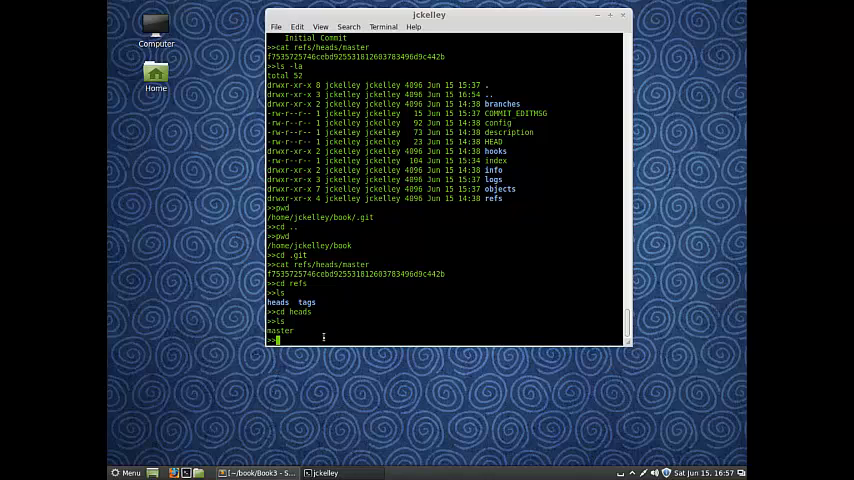
pyautogui.write('cat r')
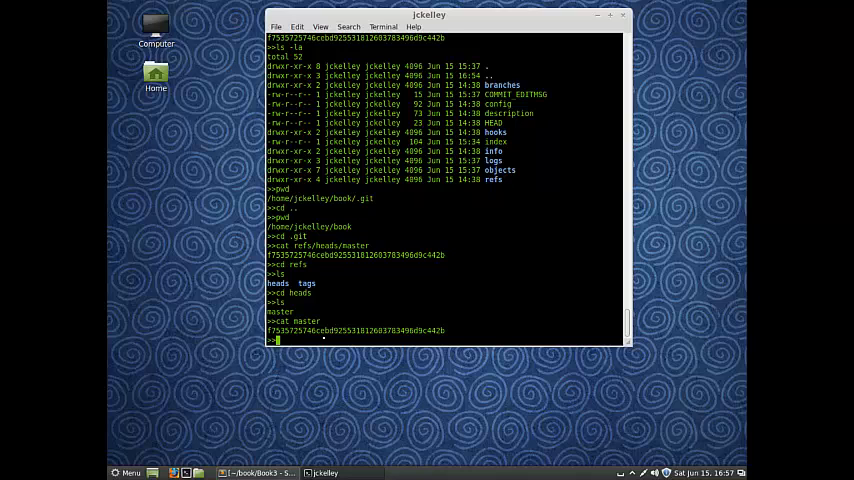
# Return to the book directory and clear the terminal screen.
pyautogui.write('cd')
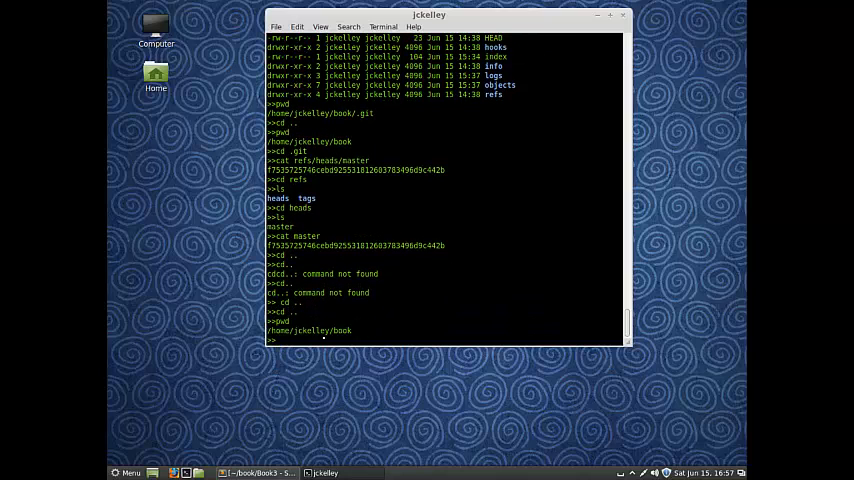
pyautogui.write('clear')
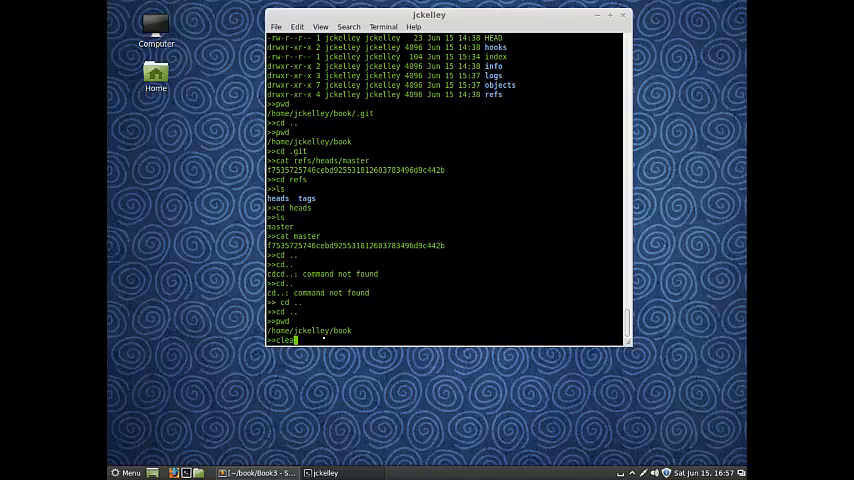
pyautogui.press('Return')
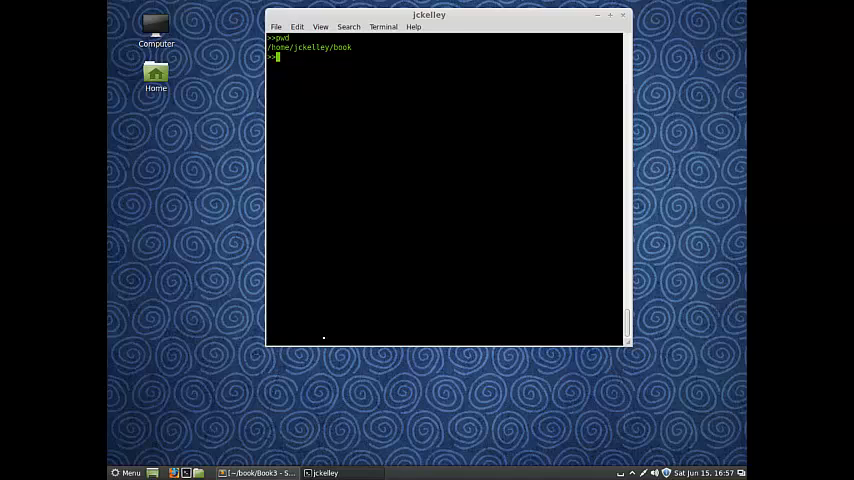
# List Book1, Book2, Book3 and New, then git status reports them as untracked on master.
pyautogui.write('ls')
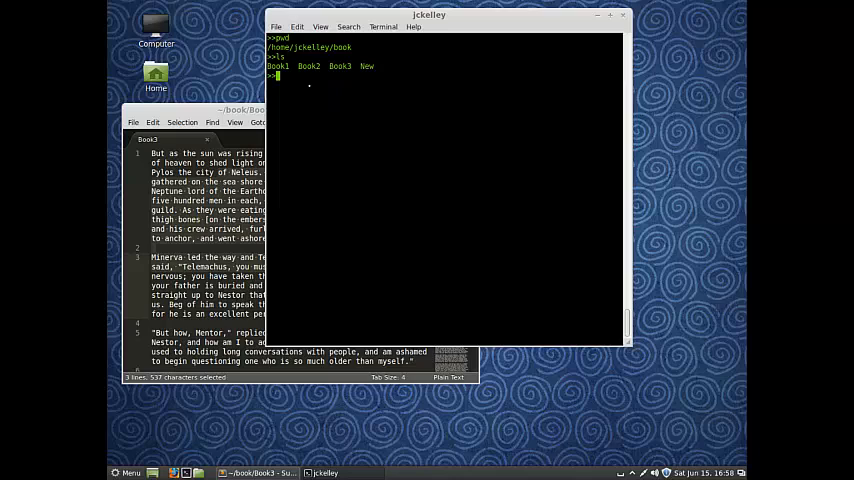
pyautogui.write('git status')
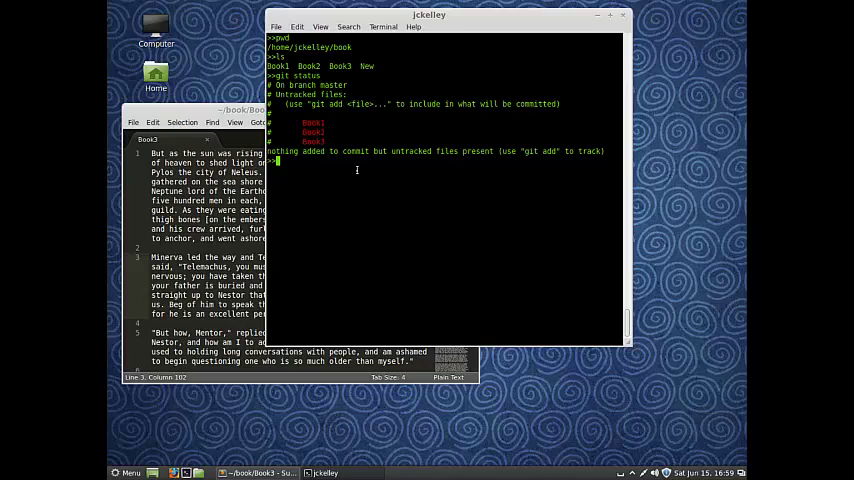
# Stage Book1 with git add so it appears as a new file to be committed.
pyautogui.write('git add')
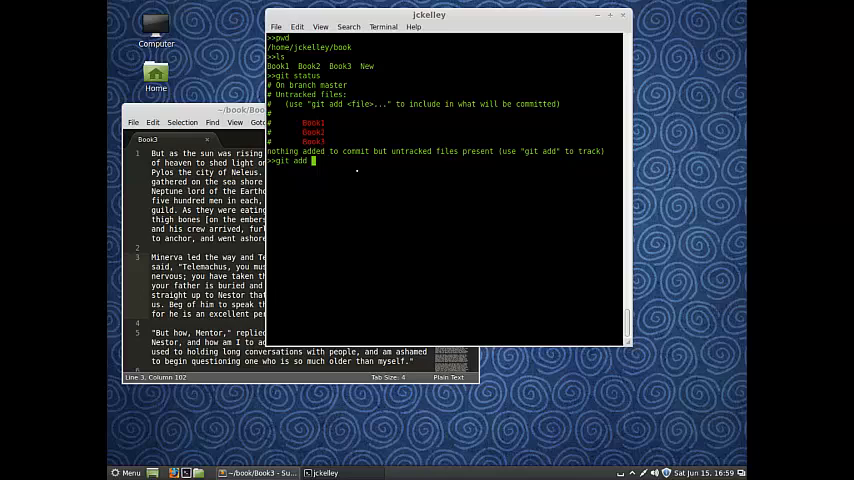
pyautogui.write('Book1')
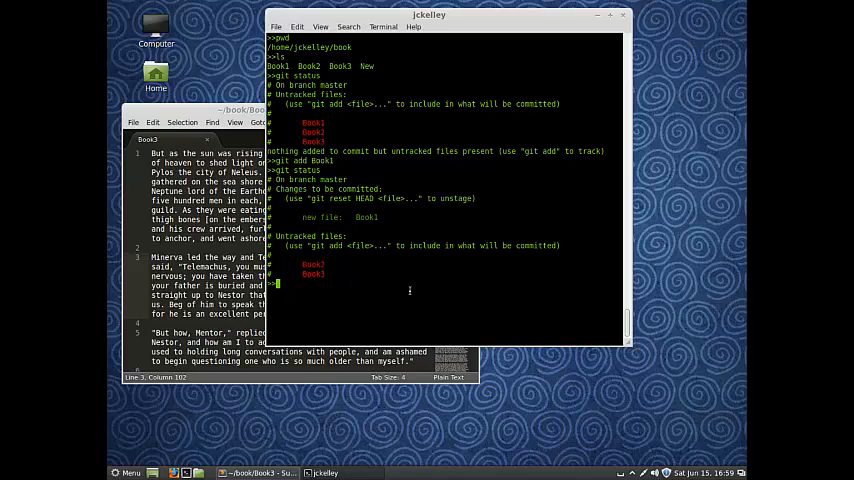
# Commit the staged Book1 with the message "Added Book1".
pyautogui.write('git commit')
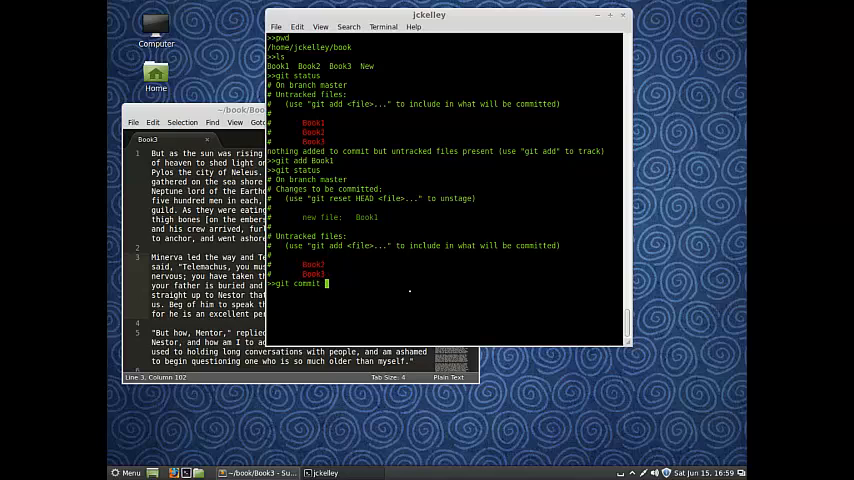
pyautogui.write('-m "')
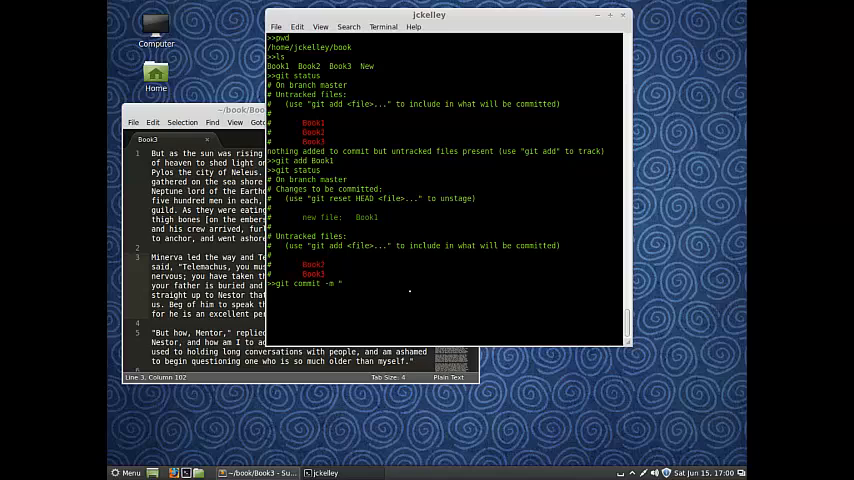
pyautogui.write('Added Book1"')
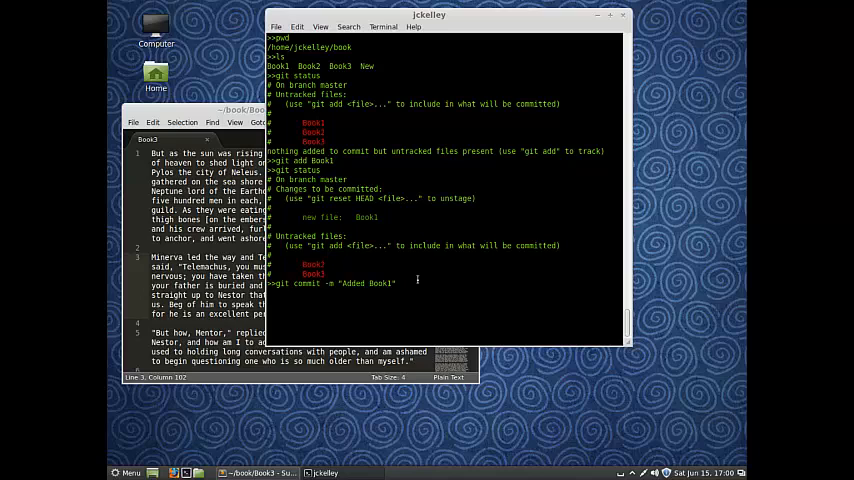
pyautogui.press('Return')
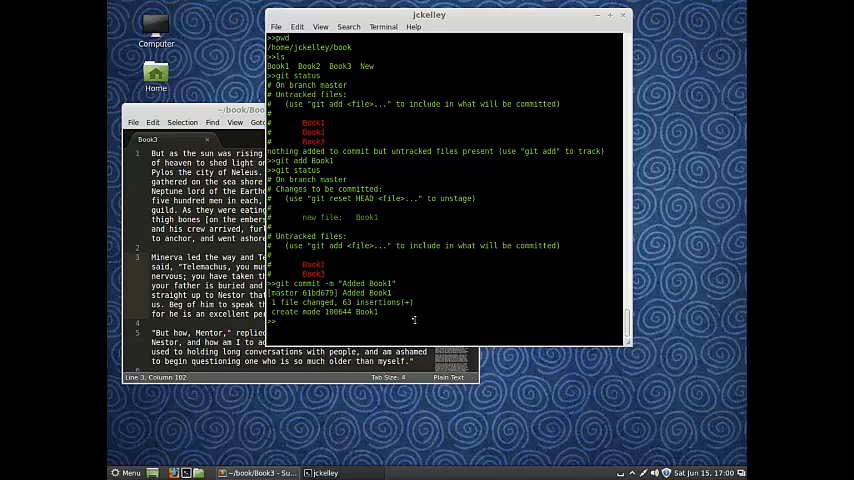
pyautogui.moveTo(276, 320)
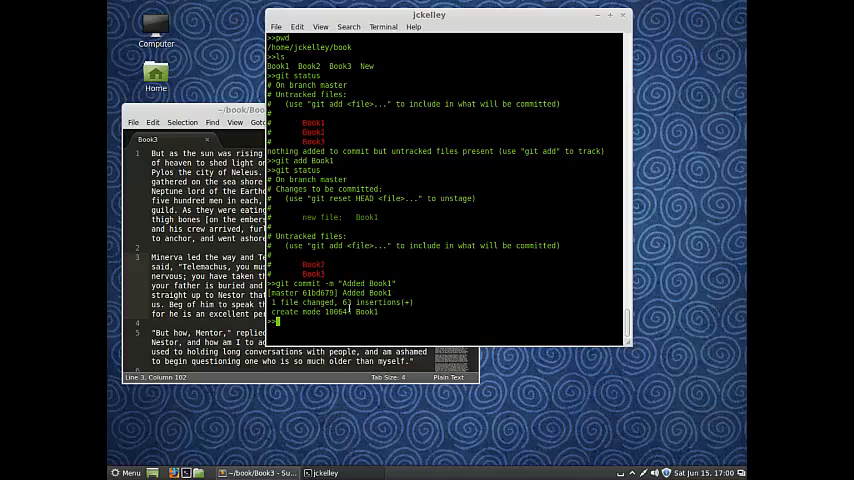